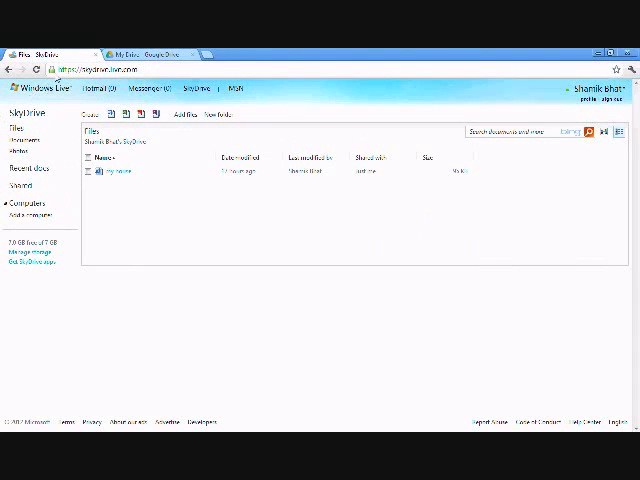
- Compare the Google Drive file list with SkyDrive, then start naming a new Word document
left_click(43, 88)
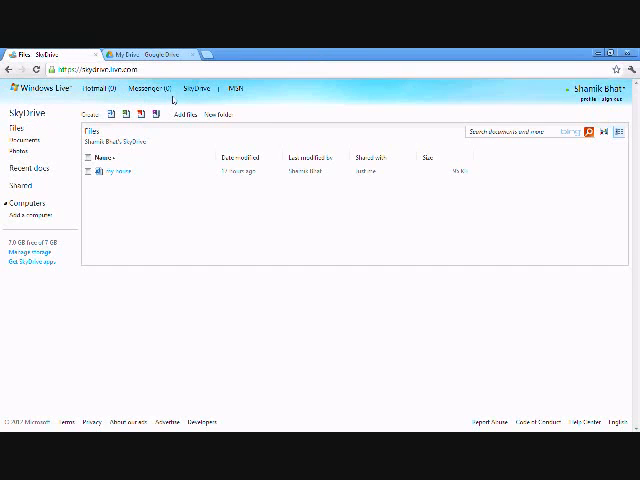
mouse_move(553, 141)
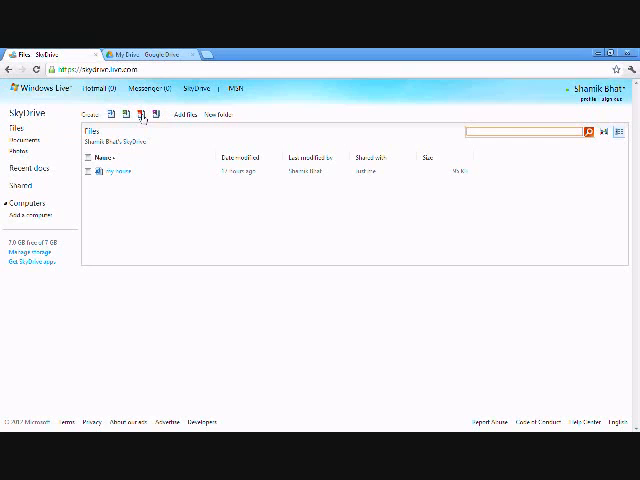
mouse_move(187, 135)
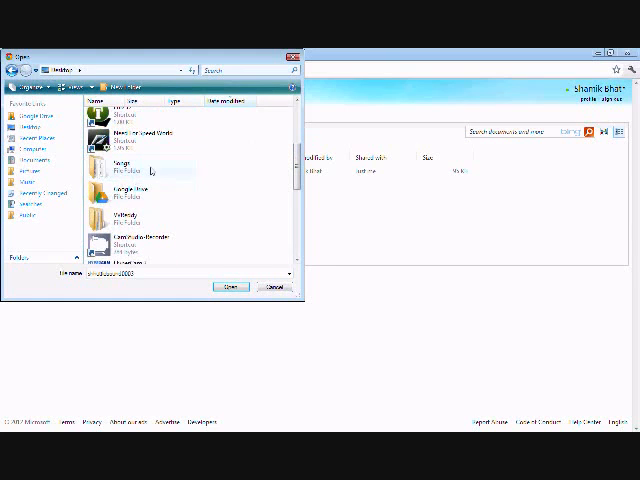
scroll("down", 3)
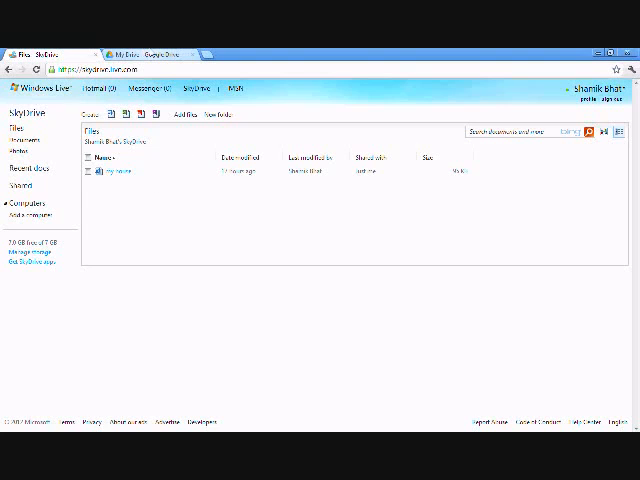
left_click(155, 53)
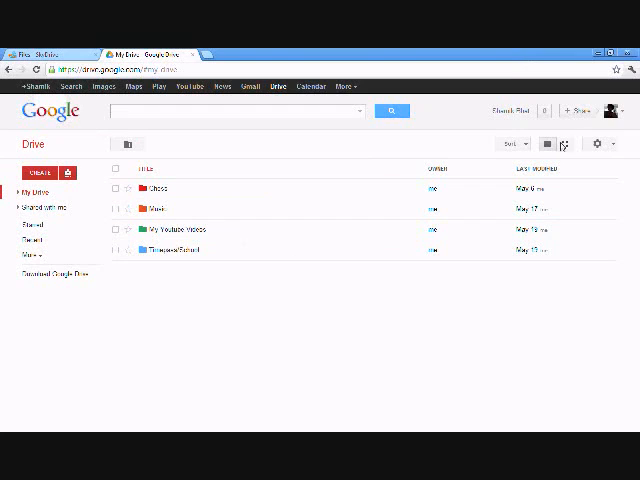
mouse_move(597, 144)
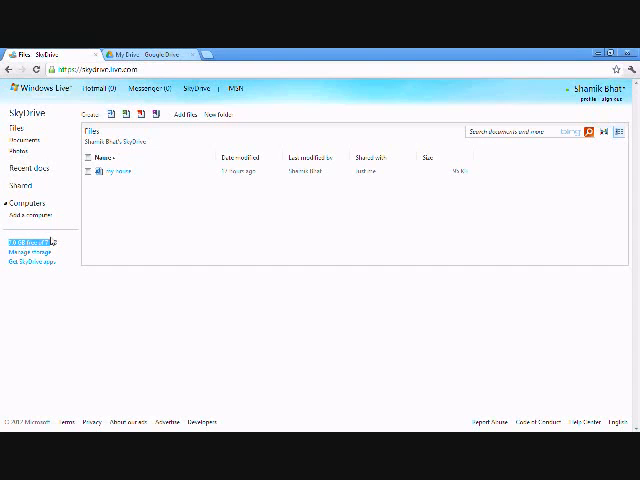
left_click(155, 52)
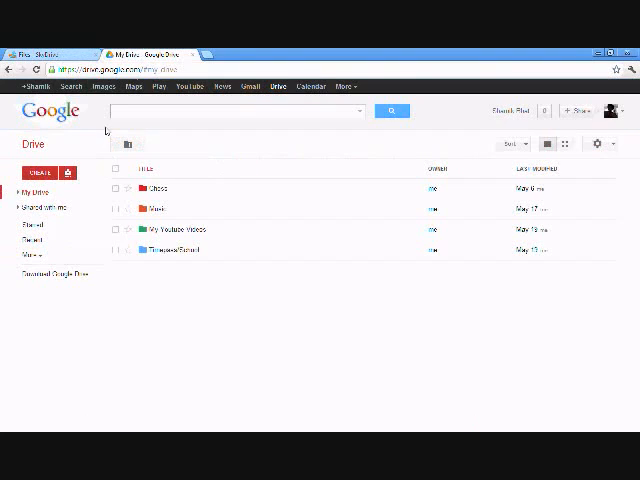
left_click(68, 173)
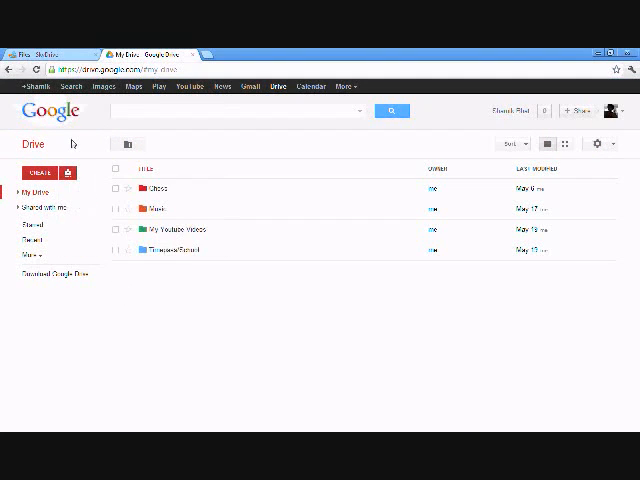
mouse_move(597, 144)
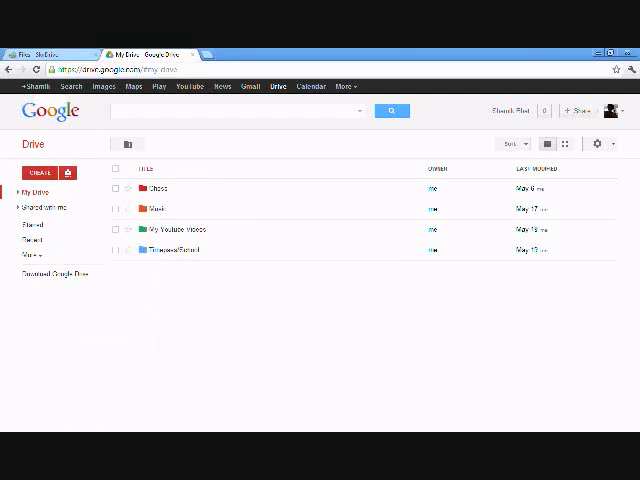
left_click(45, 53)
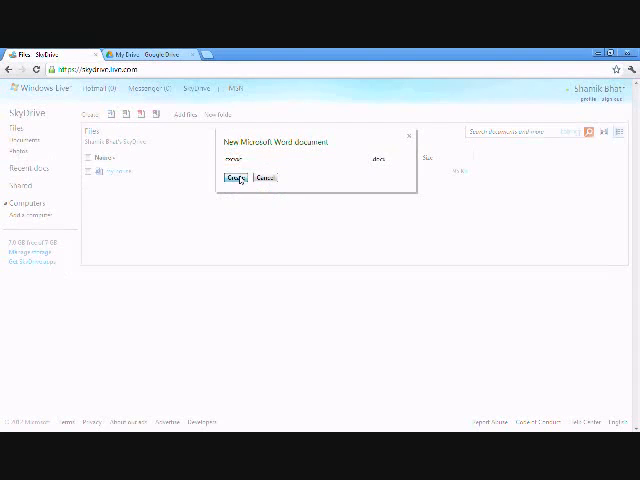
- Create the named Word document, close the File menu, and move over to Google Drive
left_click(232, 178)
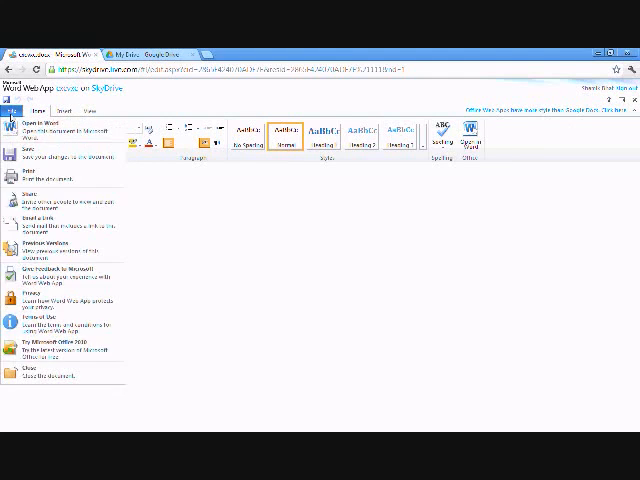
left_click(41, 108)
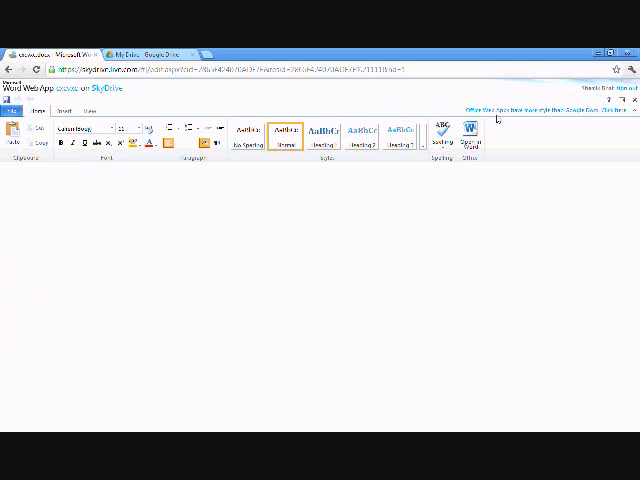
mouse_move(542, 105)
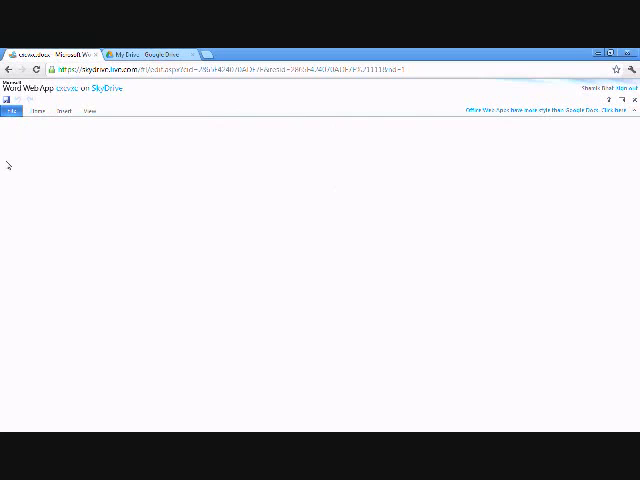
left_click(36, 111)
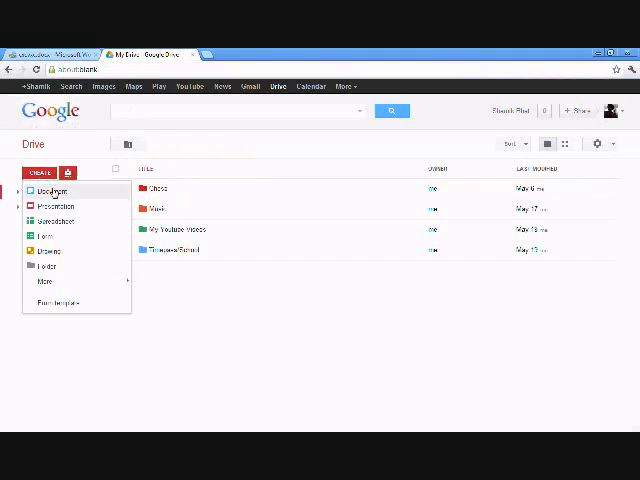
- Choose Document from Google Drive's CREATE menu for a blank Google Doc
left_click(52, 191)
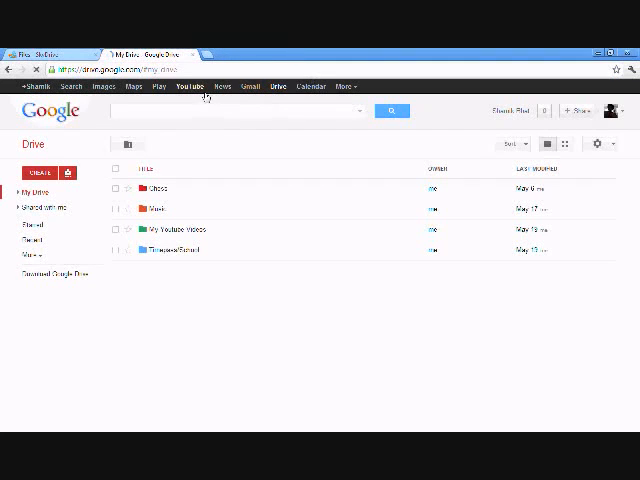
mouse_move(103, 131)
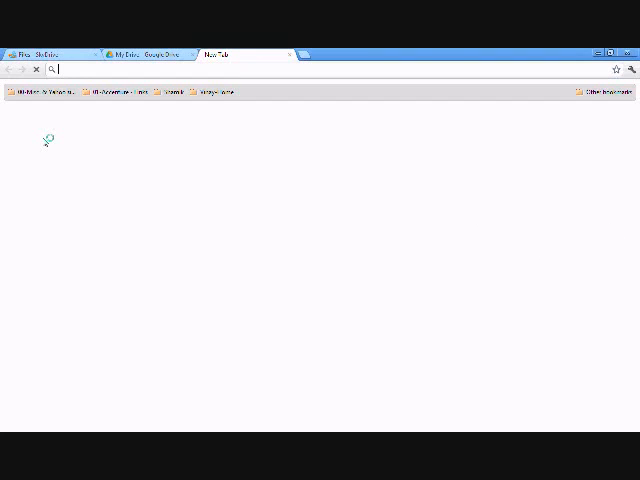
mouse_move(510, 297)
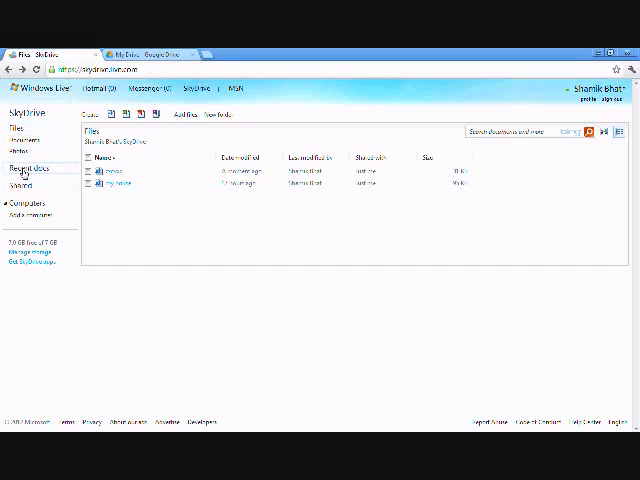
mouse_move(215, 117)
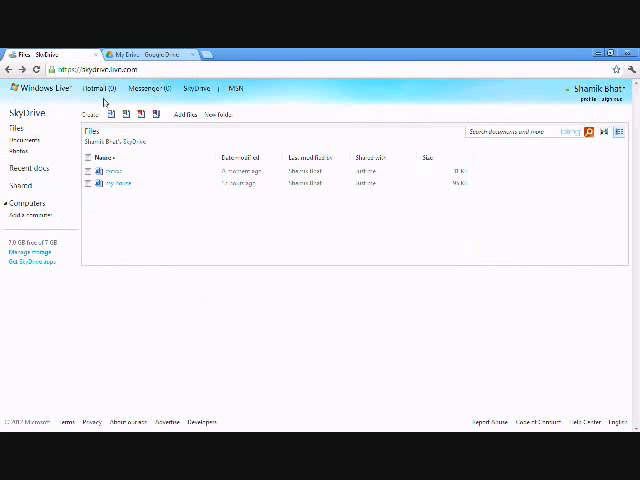
left_click(156, 88)
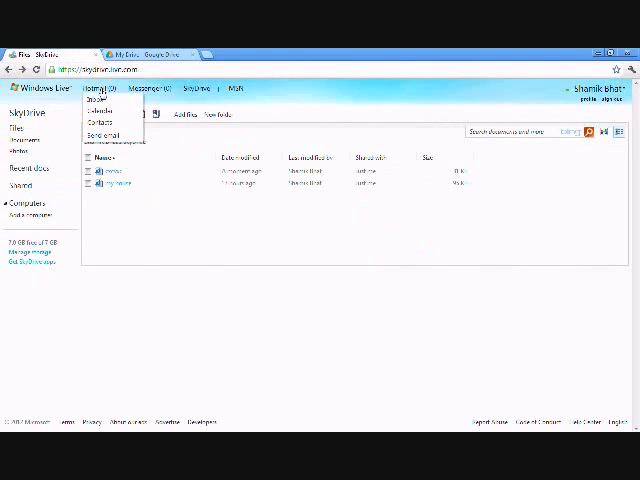
left_click(160, 89)
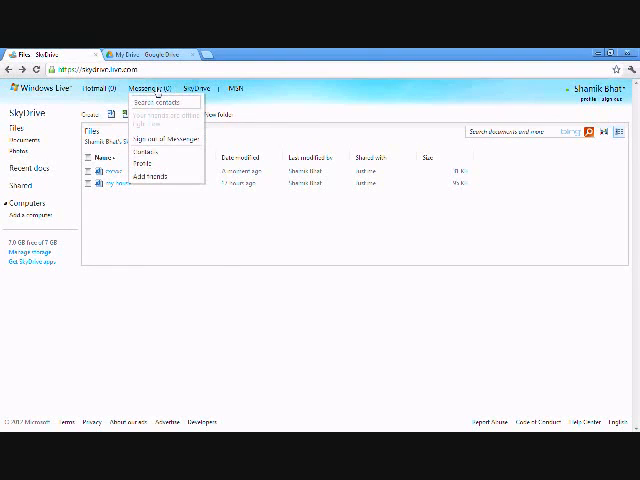
left_click(393, 353)
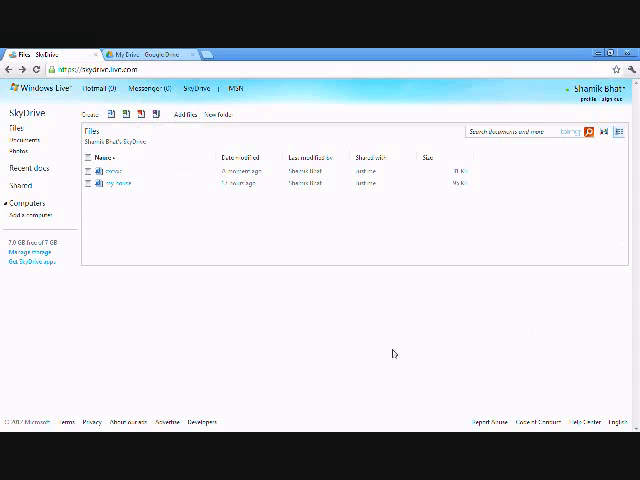
mouse_move(99, 211)
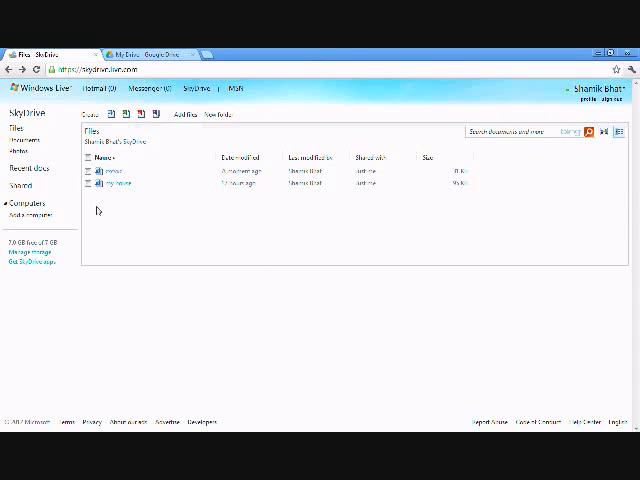
left_click(150, 54)
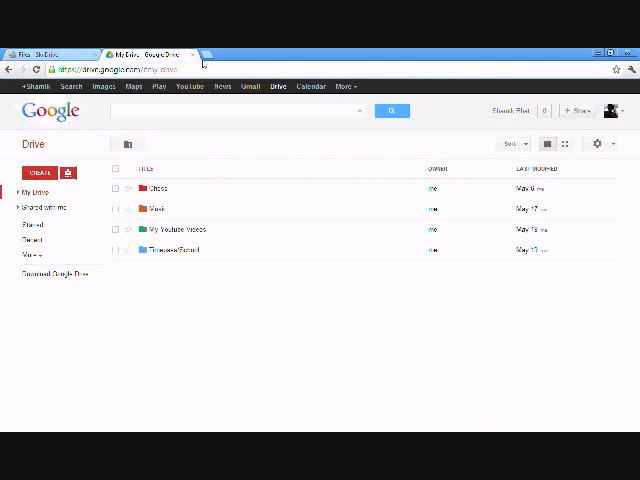
mouse_move(201, 138)
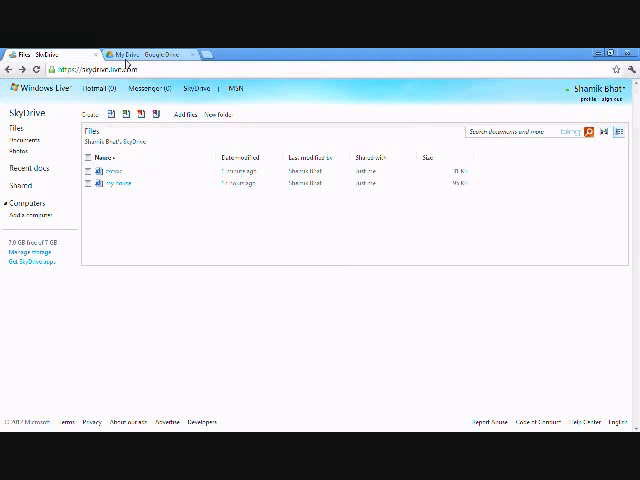
- Start another Word document from SkyDrive and confirm Create in the dialog
left_click(112, 113)
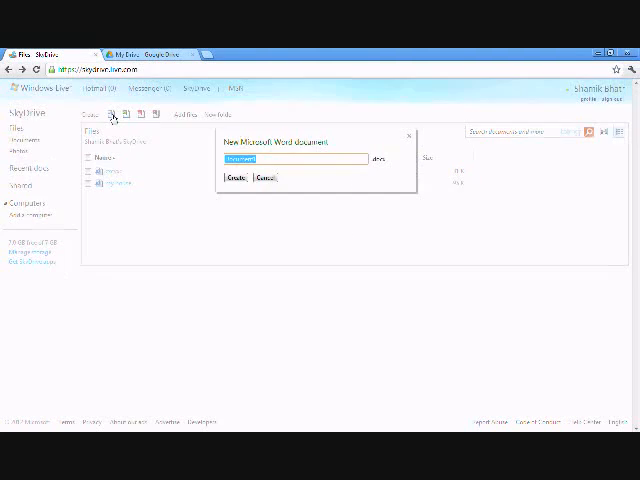
left_click(265, 179)
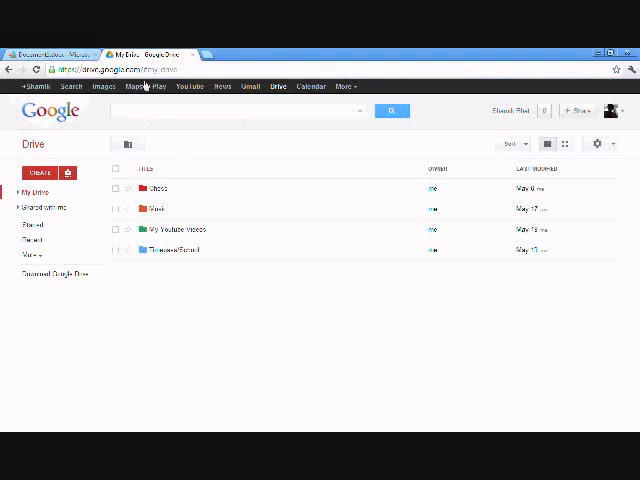
mouse_move(68, 173)
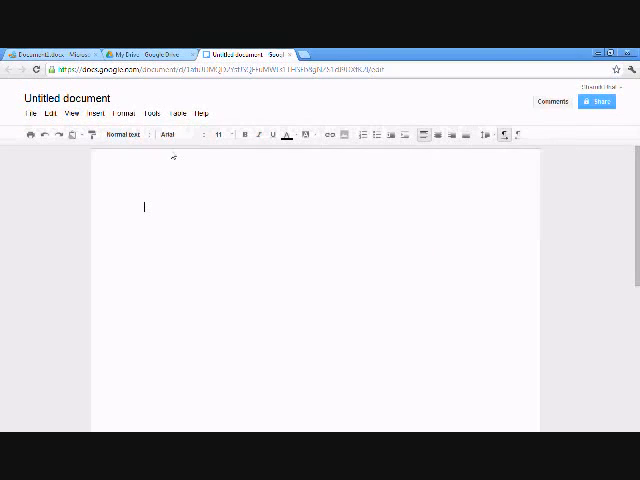
- Open the Google Docs font list and reduce the browser page zoom
left_click(183, 135)
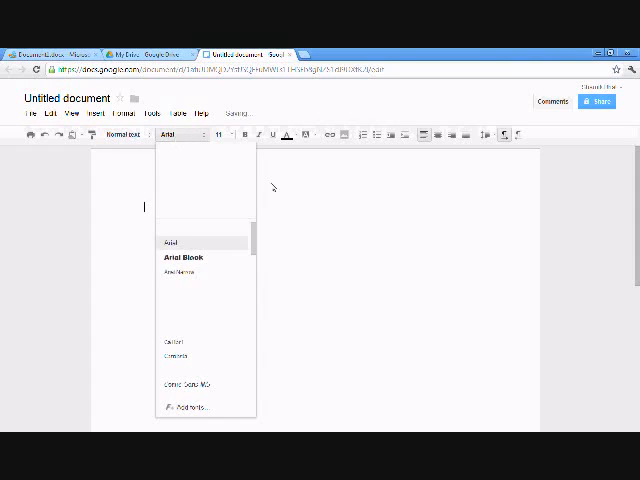
left_click(631, 68)
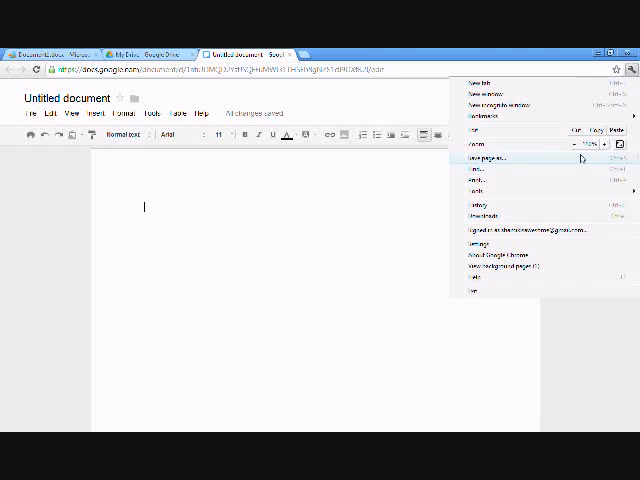
left_click(166, 130)
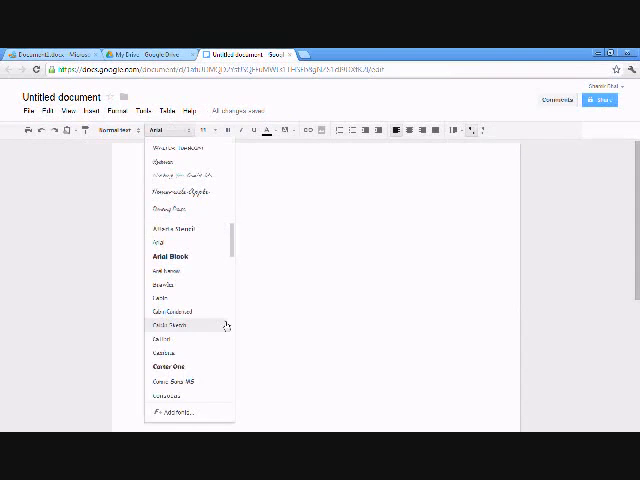
- Scroll the font list and open the 'Add fonts...' catalogue
scroll("down", 3)
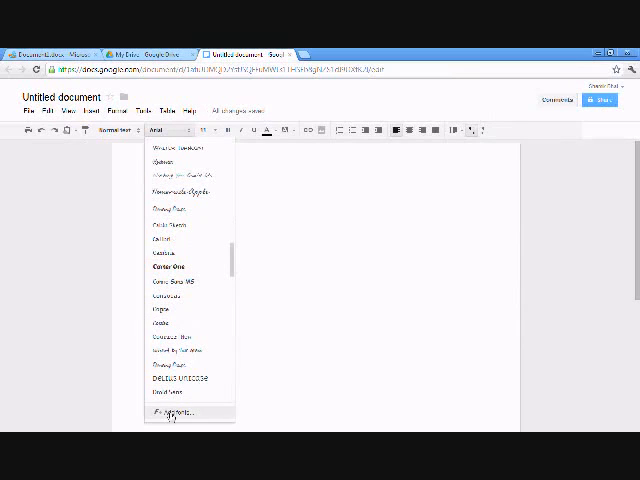
left_click(175, 411)
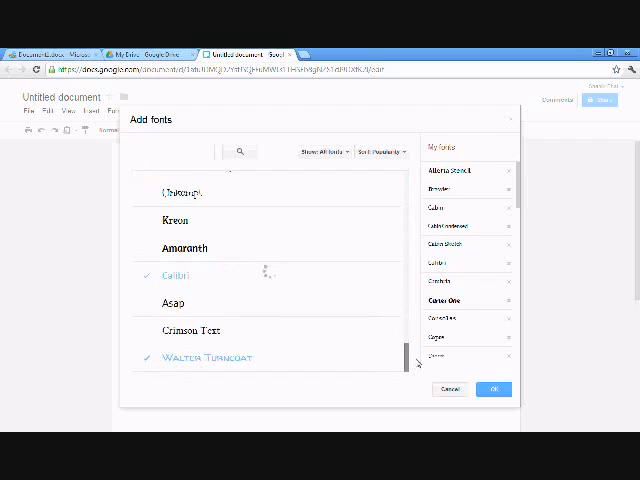
scroll("down", 3)
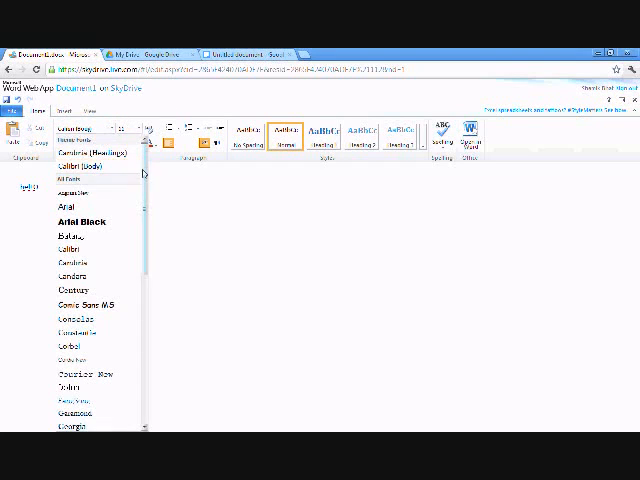
- Scroll through the fonts and save Document1 after adding a line of text
scroll("down", 3)
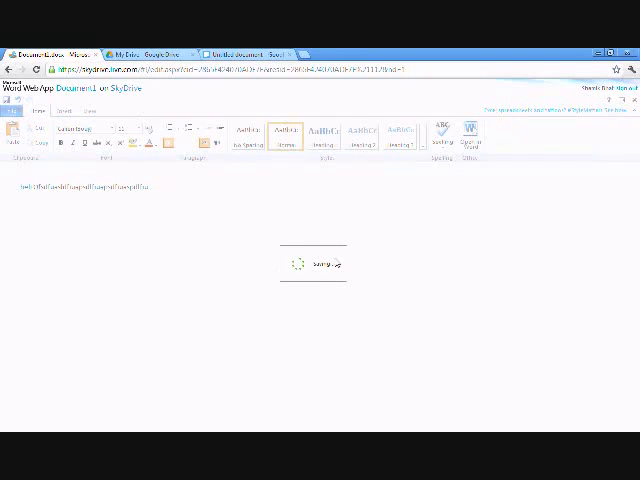
left_click(230, 50)
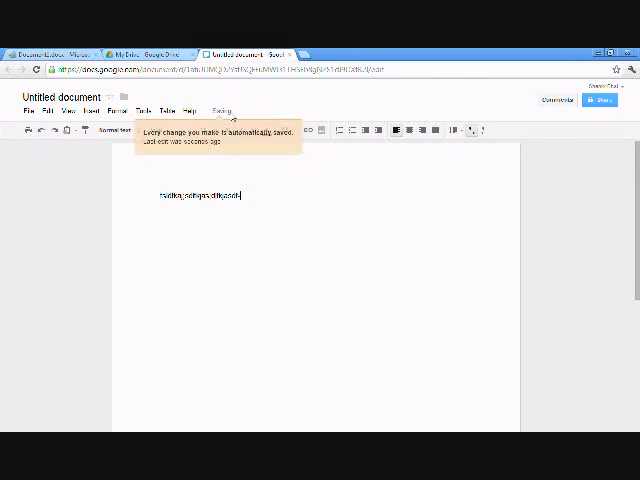
- Check Word's Document1, then close the untitled Google Doc to return to Drive
left_click(45, 46)
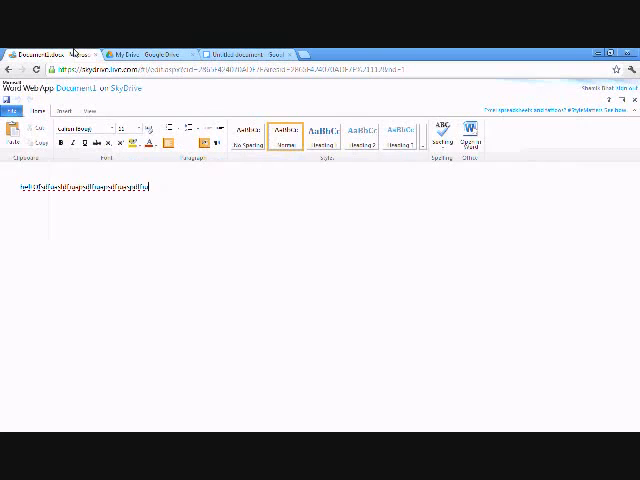
mouse_move(41, 357)
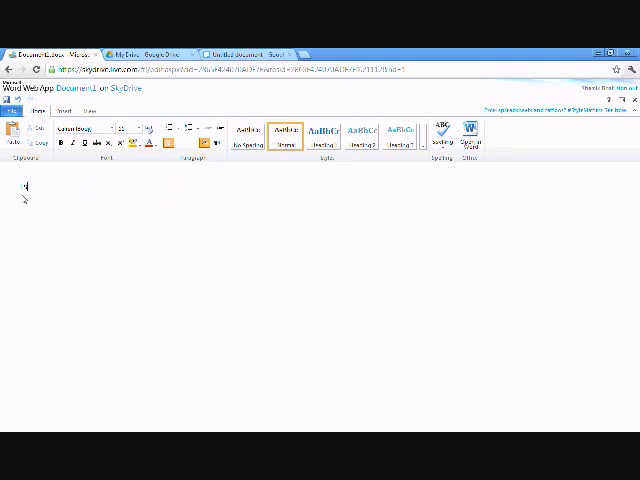
left_click(250, 51)
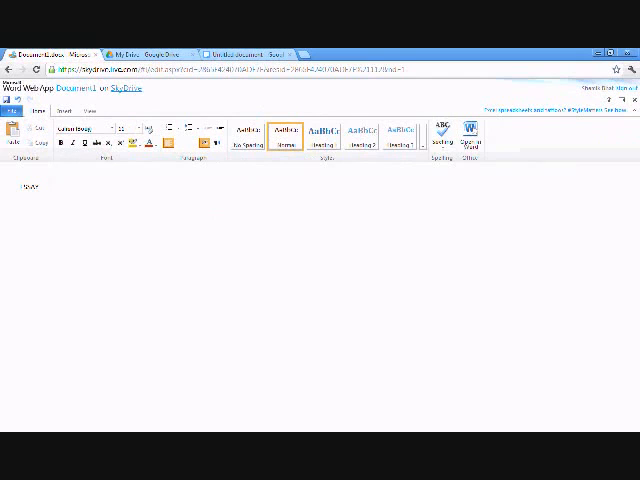
left_click(240, 45)
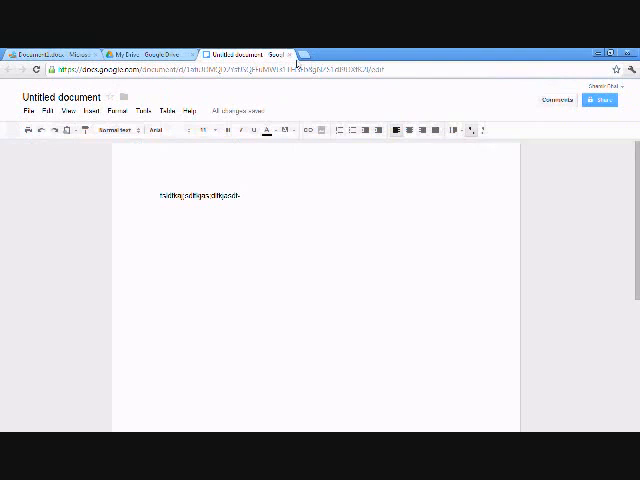
left_click(150, 47)
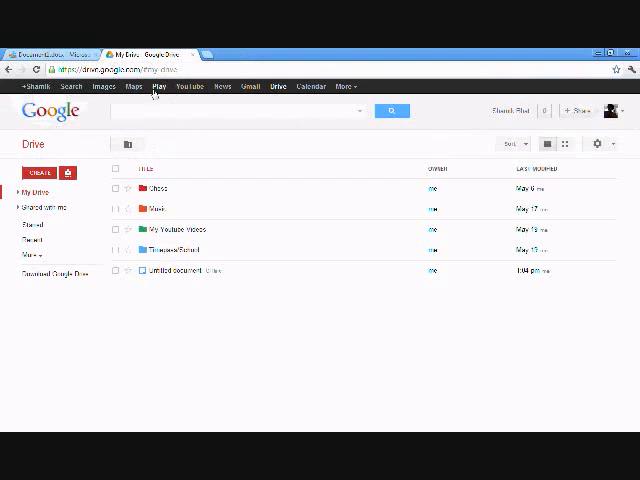
- Leave Document1 for SkyDrive Files, discarding unsaved changes, then return to Google Drive
left_click(180, 229)
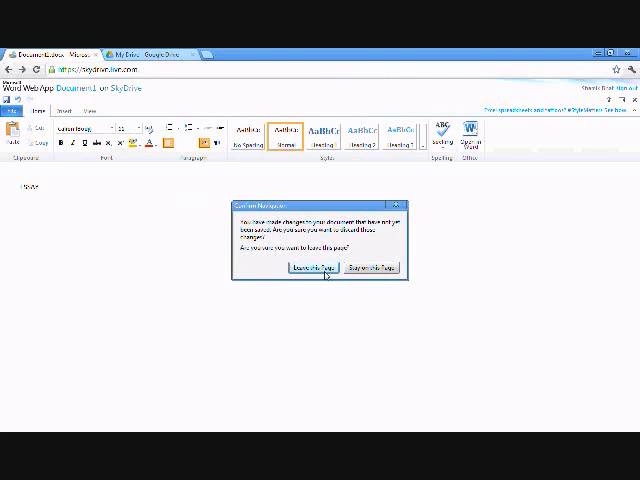
left_click(312, 267)
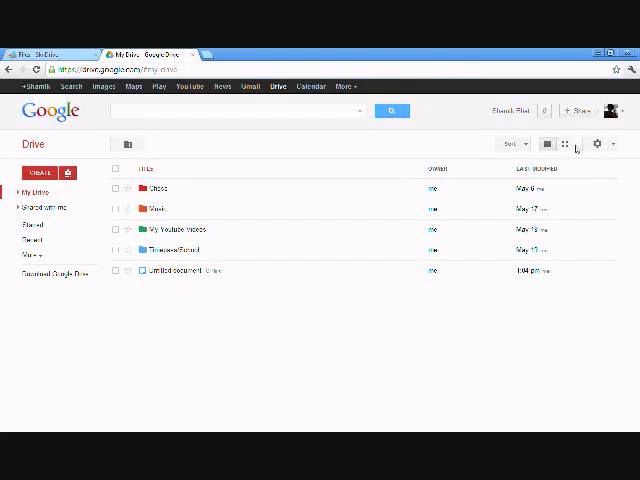
left_click(175, 229)
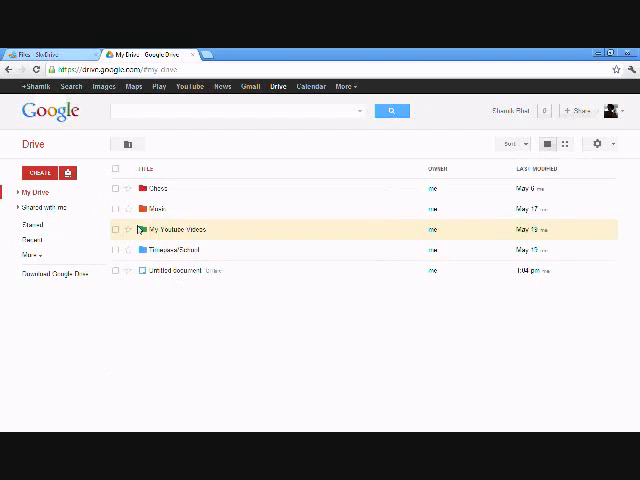